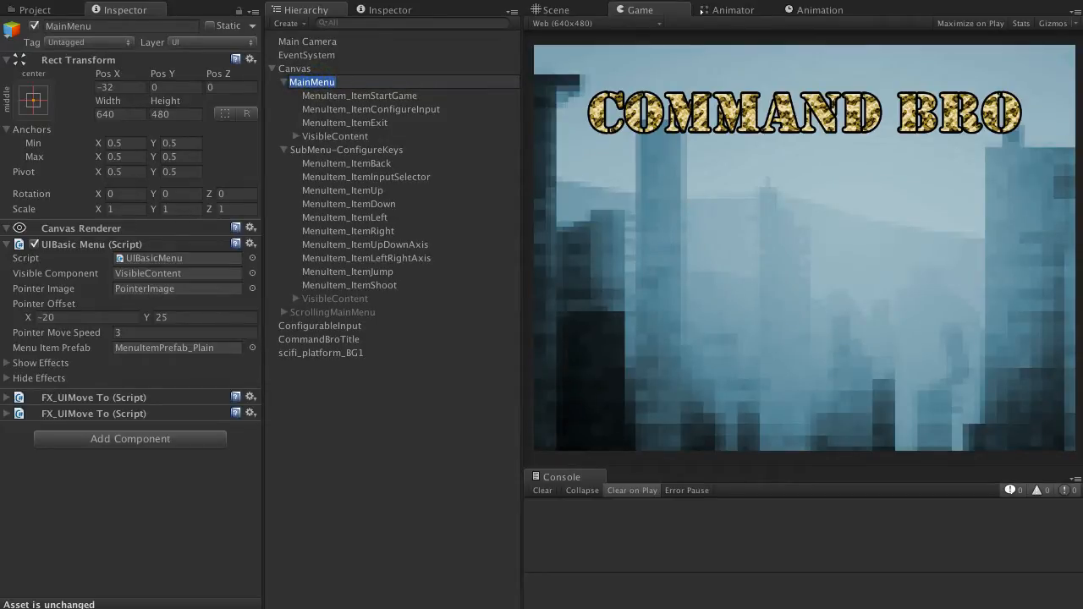
Step: Review the Start Game, Configure Input and Exit menu items in the Hierarchy
click(370, 108)
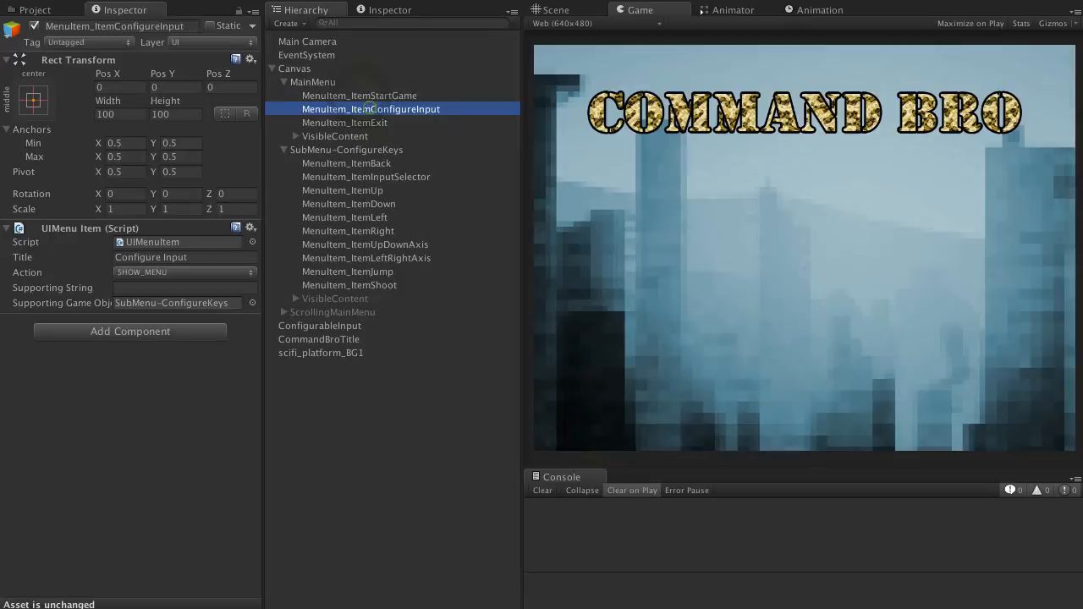
click(345, 122)
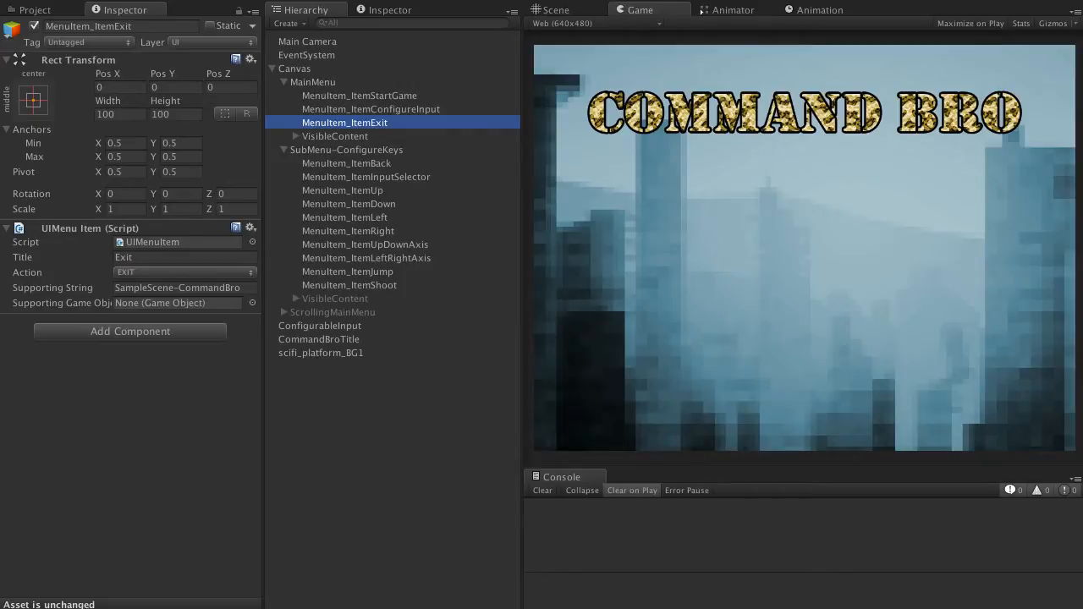
click(359, 95)
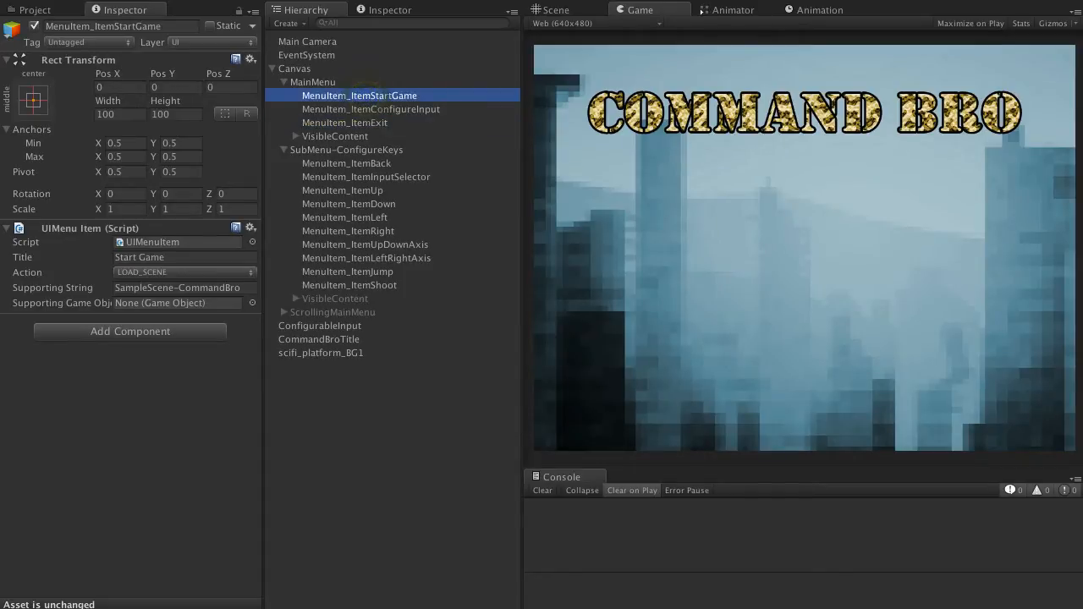
click(369, 108)
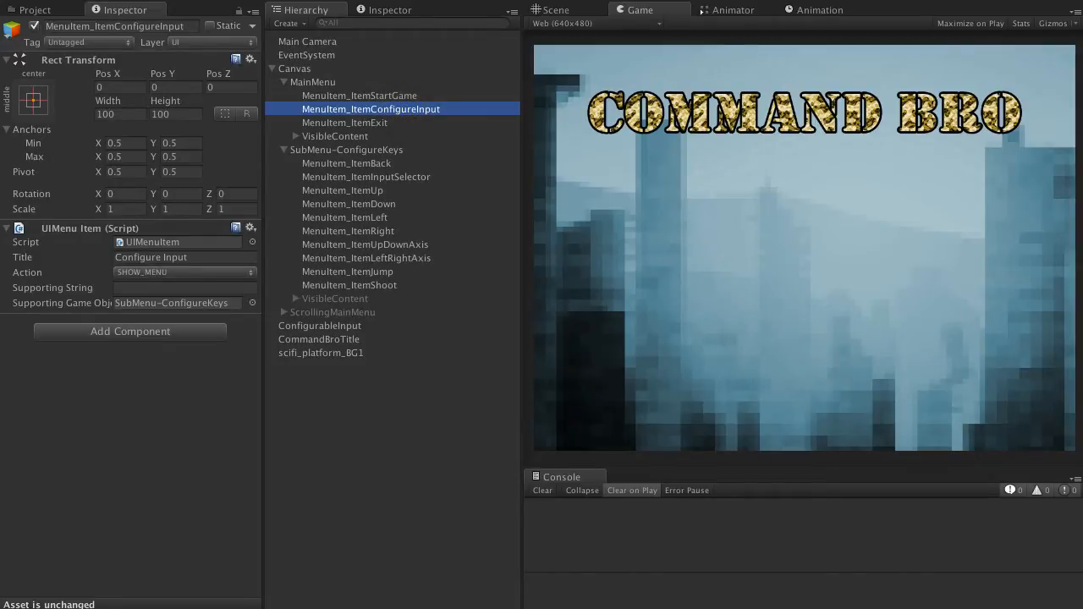
click(345, 122)
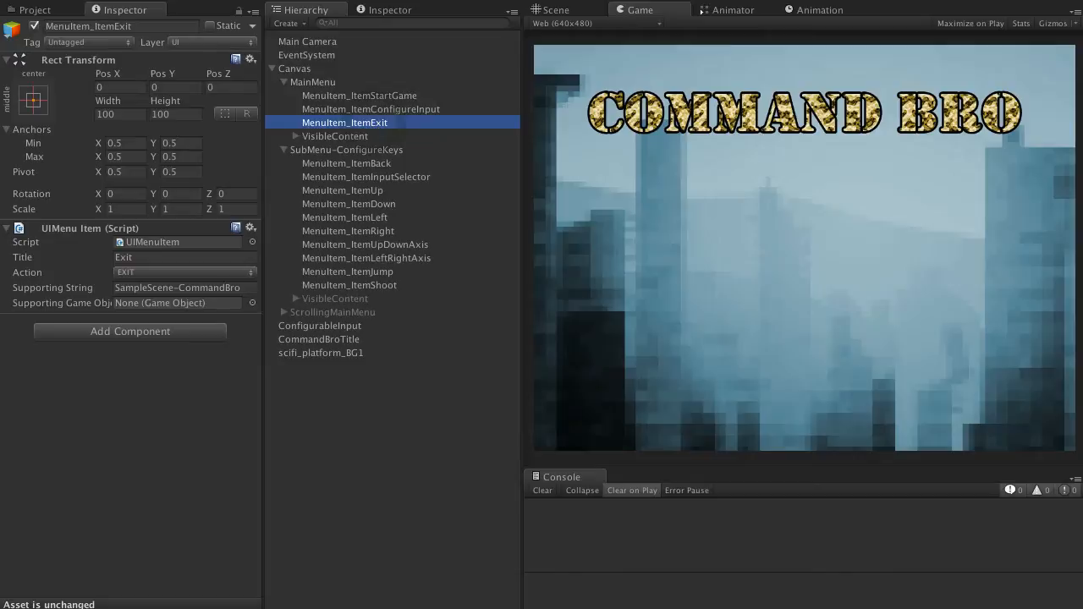
Step: Review the ConfigureKeys submenu items and keep the Shoot item's Key Type as ACTION
click(345, 149)
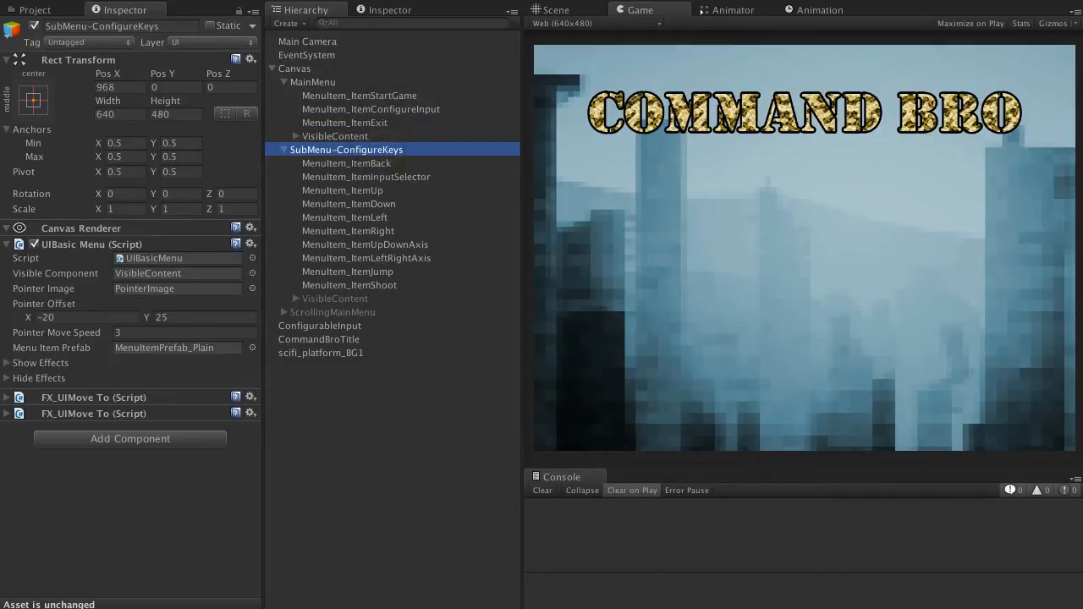
click(366, 177)
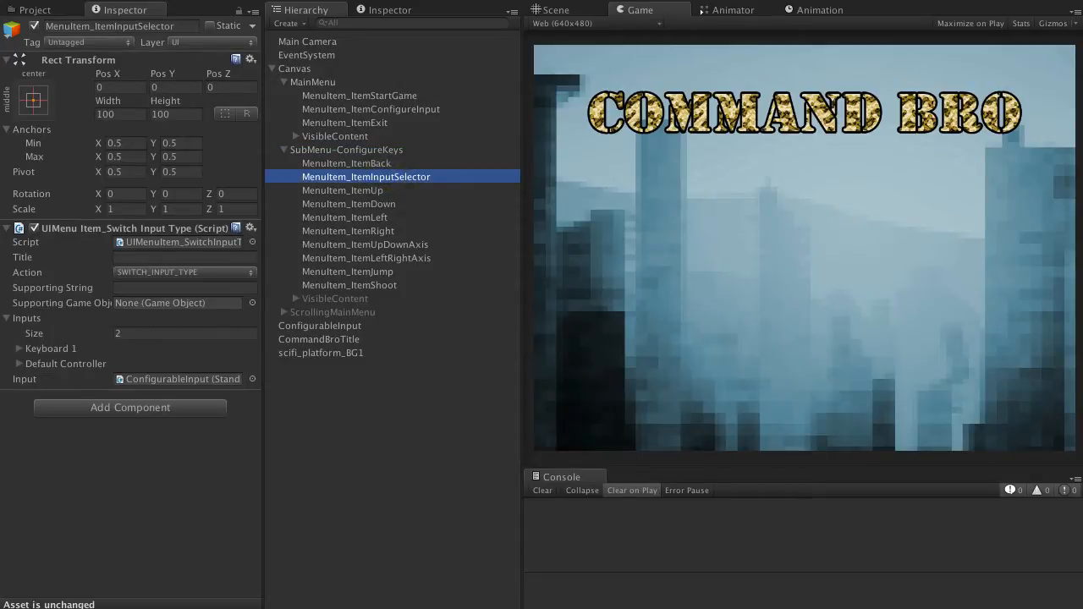
click(348, 203)
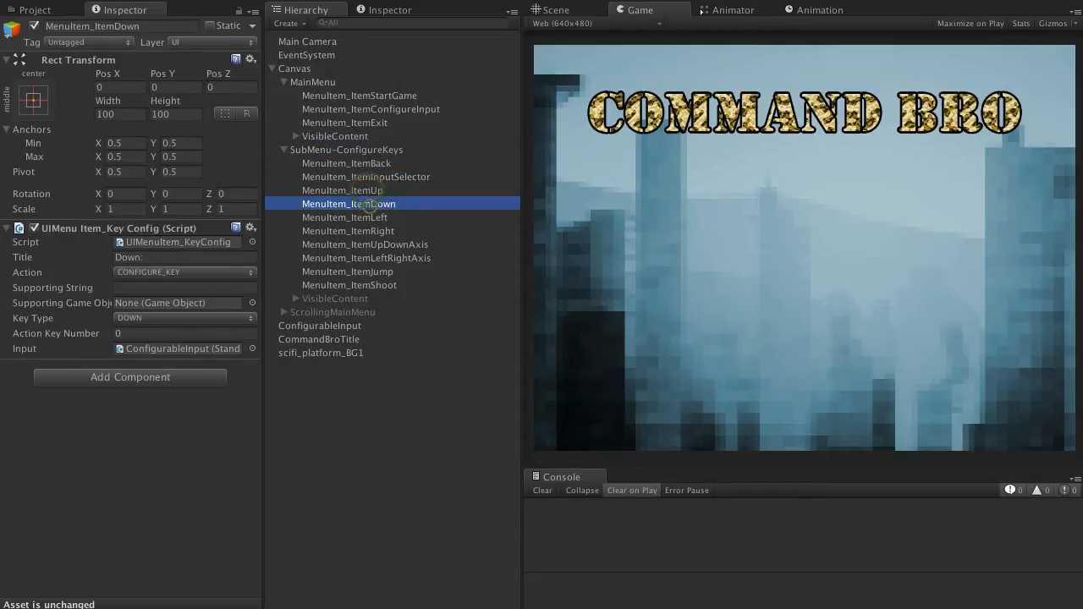
click(348, 284)
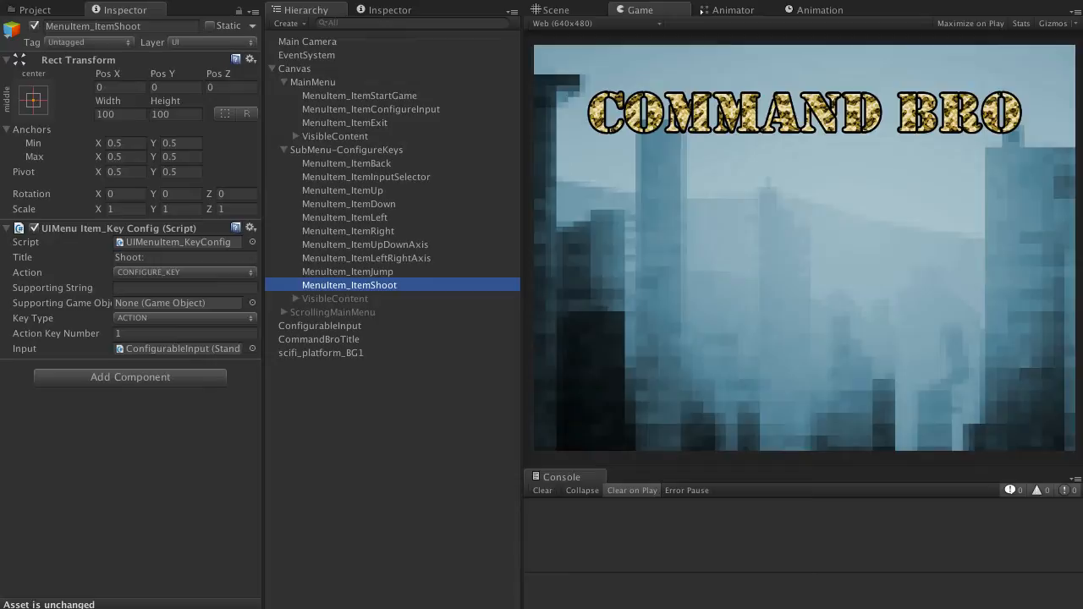
click(182, 271)
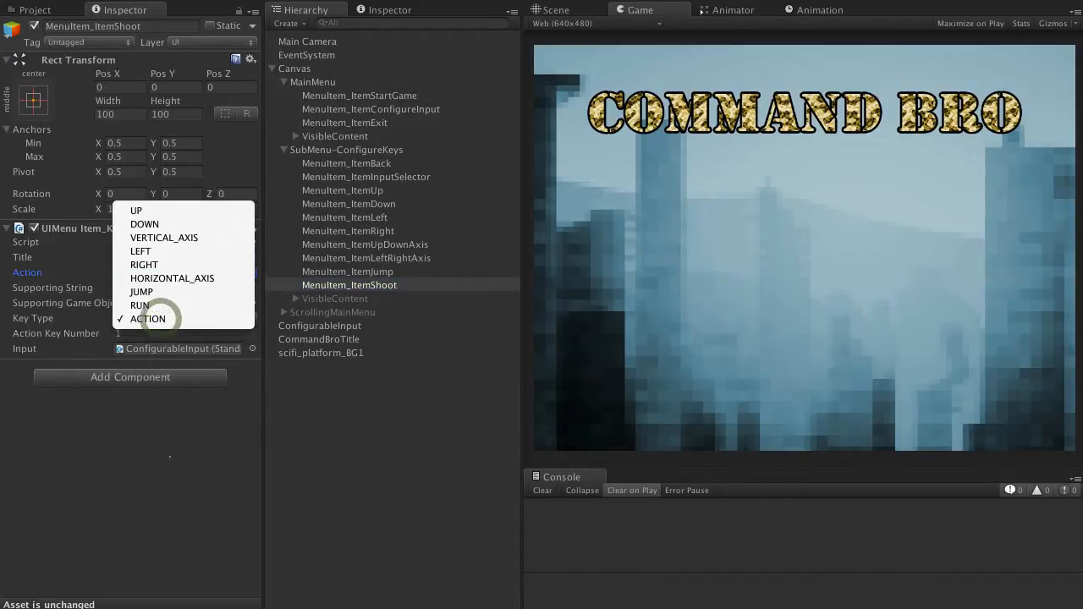
click(149, 318)
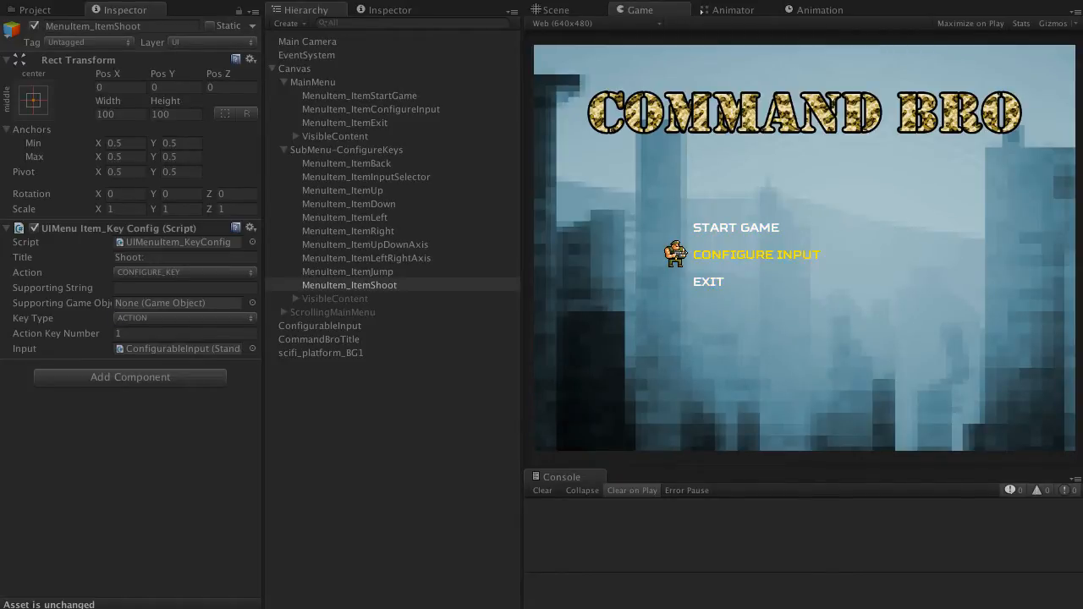
Step: Give the running game focus and enter the Configure Input submenu
click(756, 254)
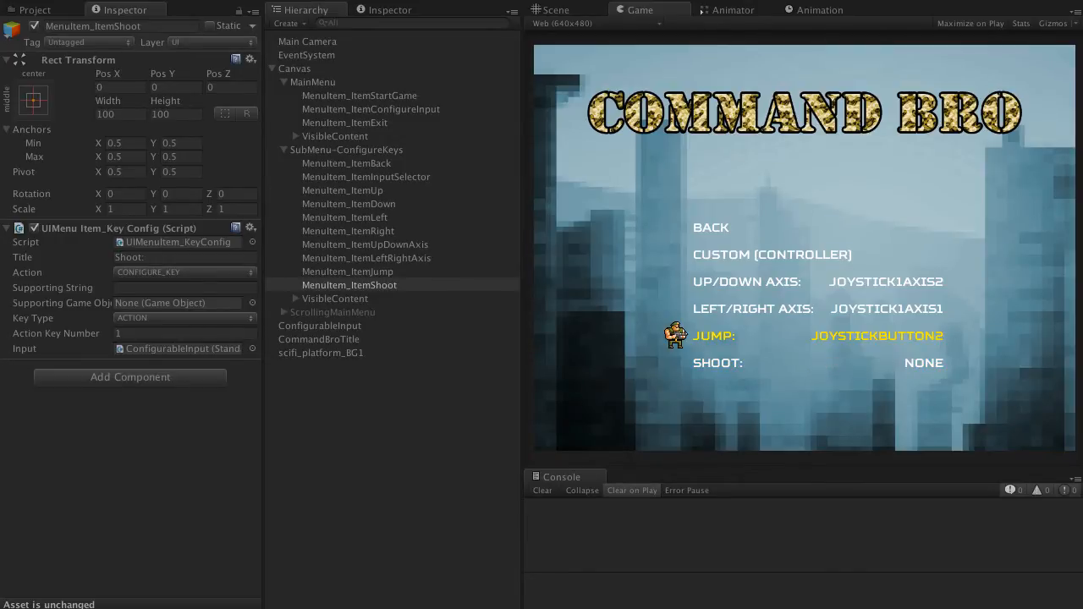
Step: Rebind the controller so Jump uses JOYSTICKBUTTON1 and Shoot uses JOYSTICKBUTTON2, then stop play
key(down)
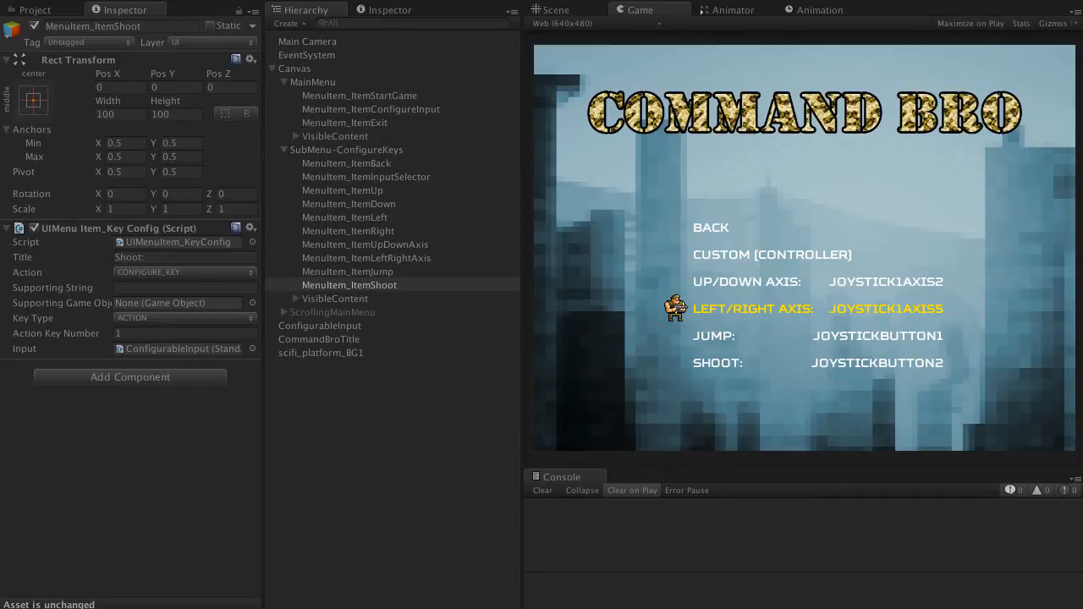
key(up)
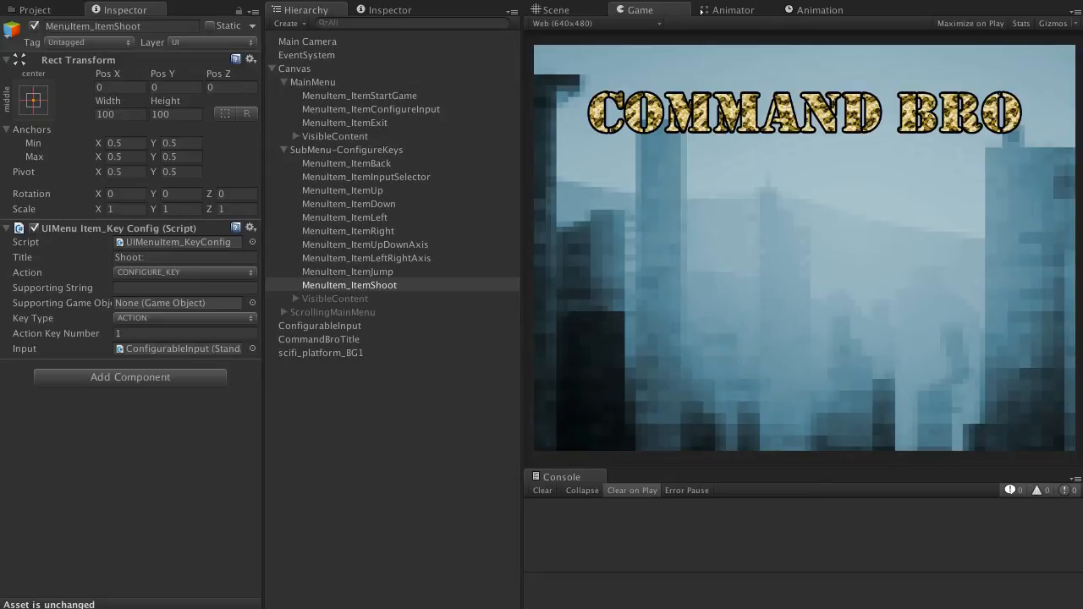
Step: Select MainMenu to review its fade effect components and stop the running game
click(313, 82)
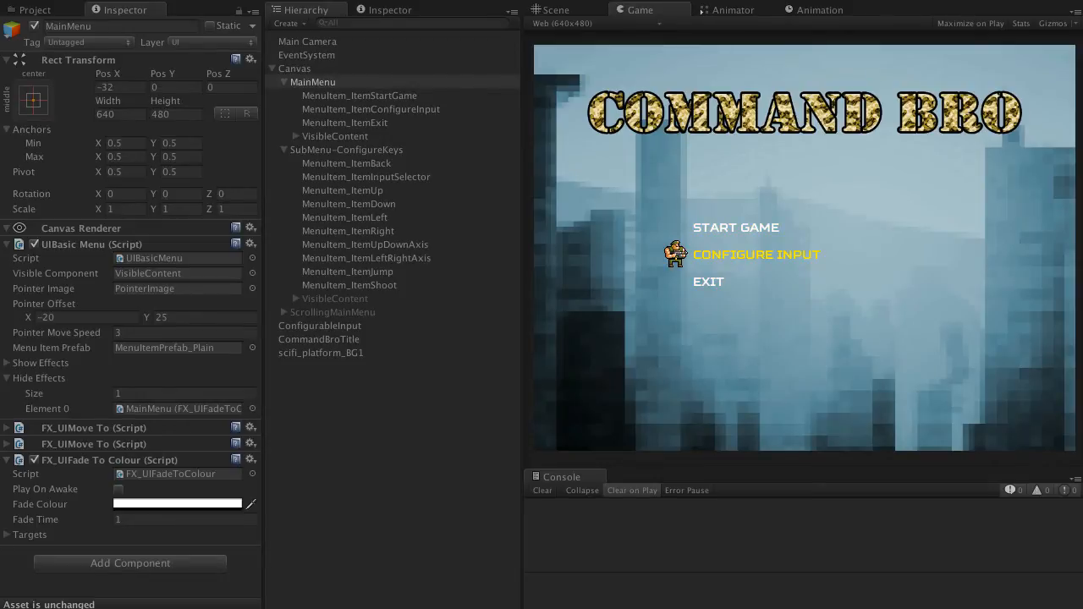
click(757, 254)
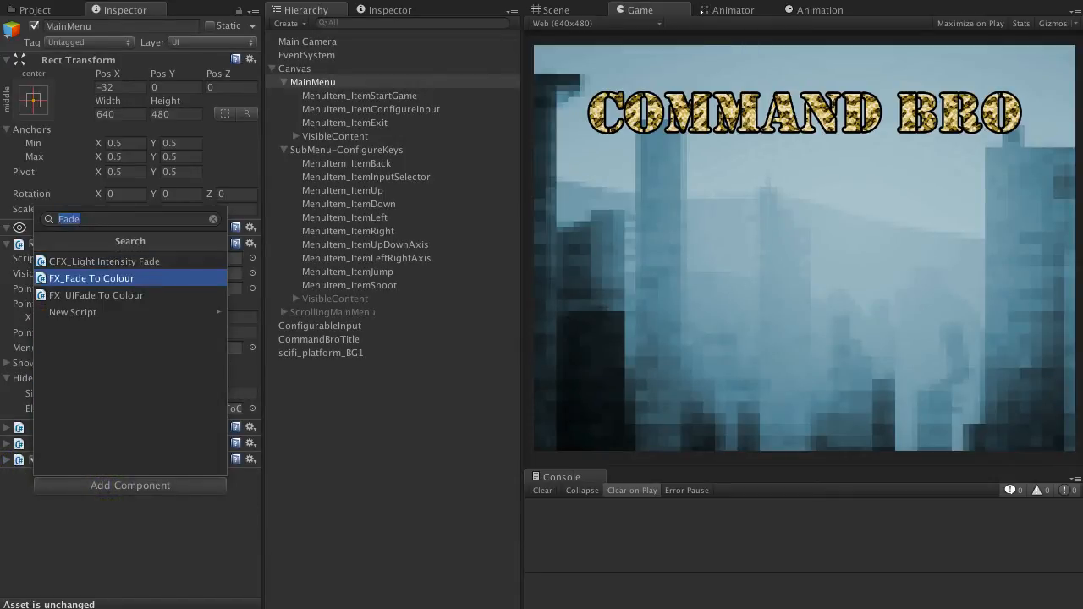
Step: Add a second FX_UIFade To Colour component to MainMenu
click(96, 294)
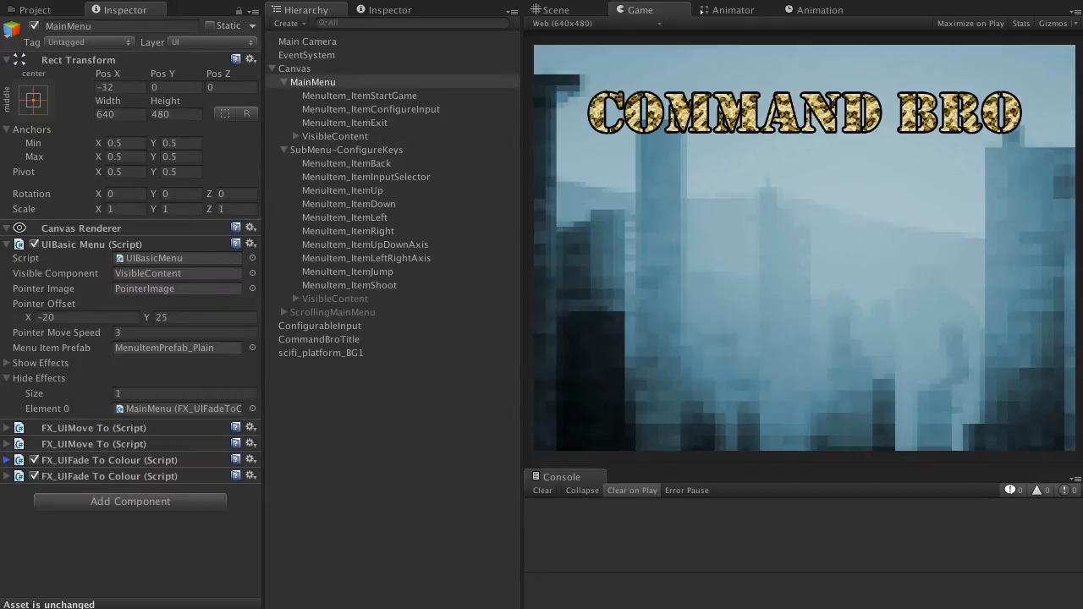
Step: Assign the new fade-to-colour component as MainMenu's Show Effects Element 0
click(178, 522)
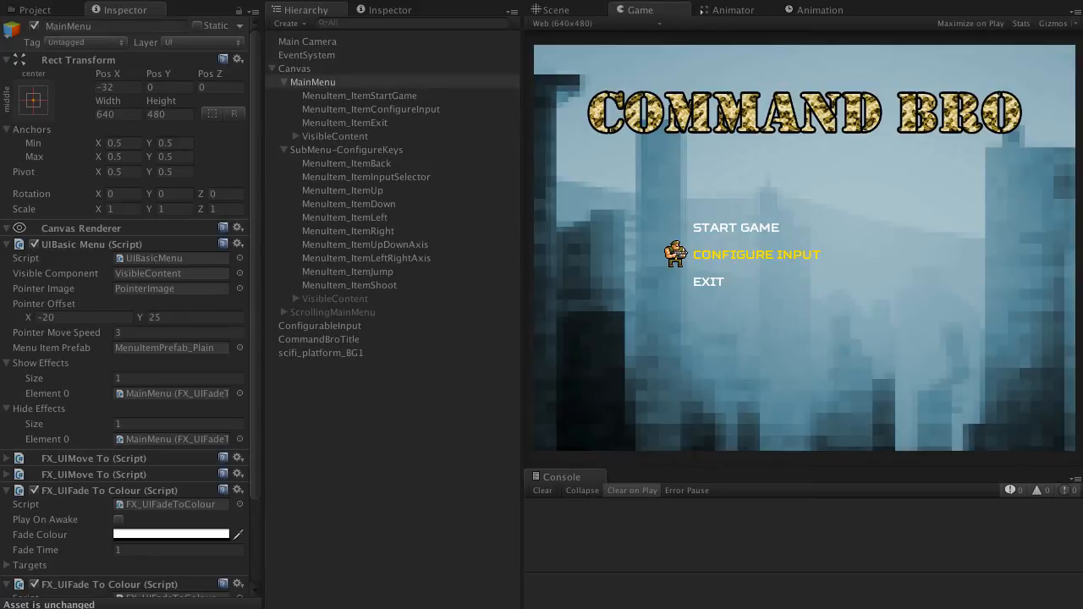
Step: Preview the fade into the input submenu in the running game, then stop play
click(757, 254)
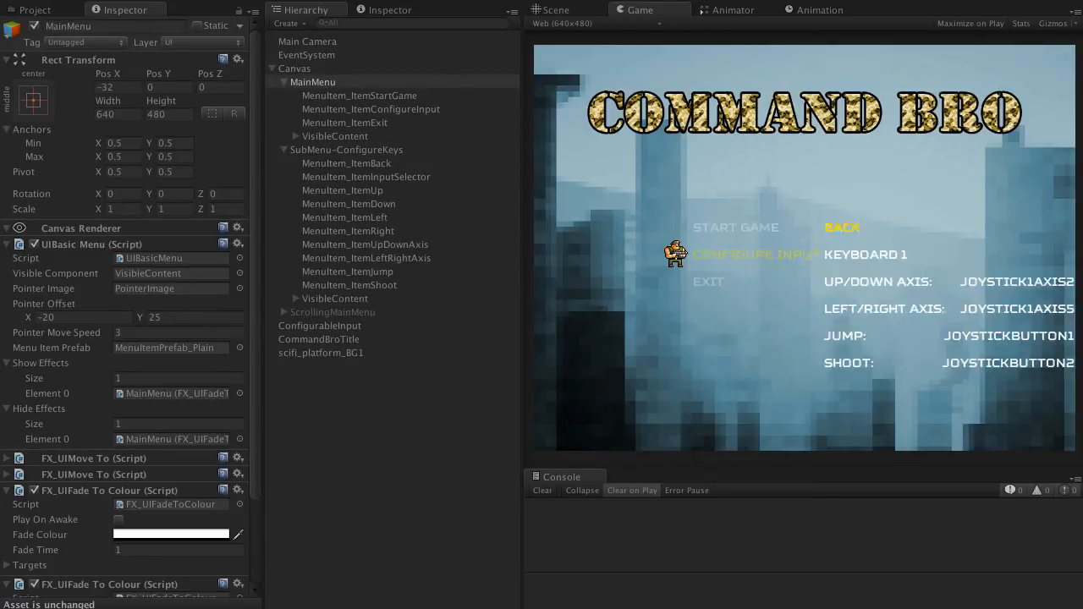
click(843, 227)
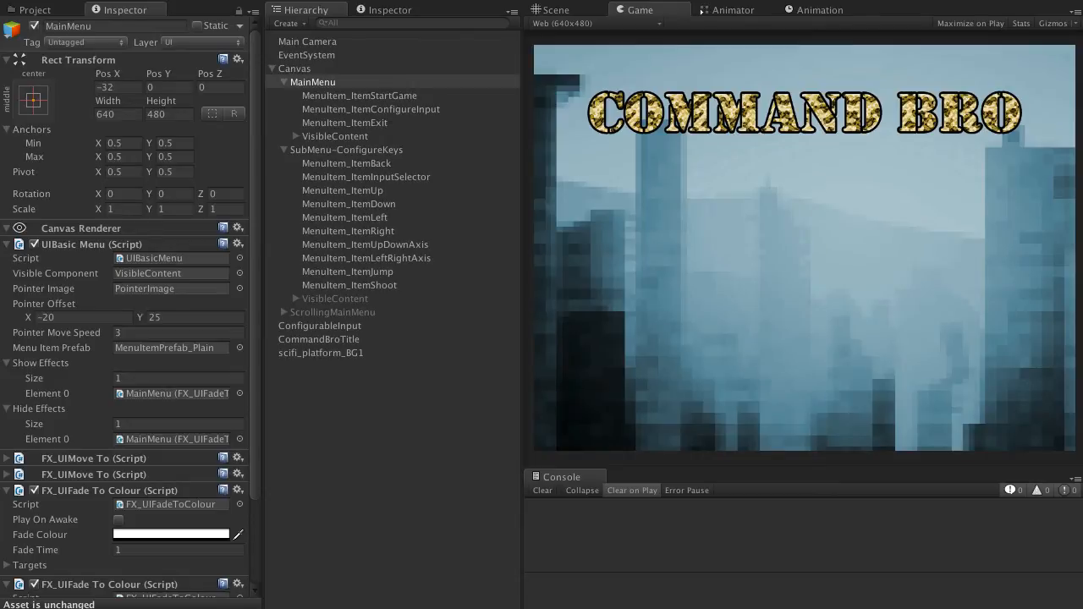
Step: Inspect the ScrollingMainMenu and MainMenu objects' effects settings
click(332, 311)
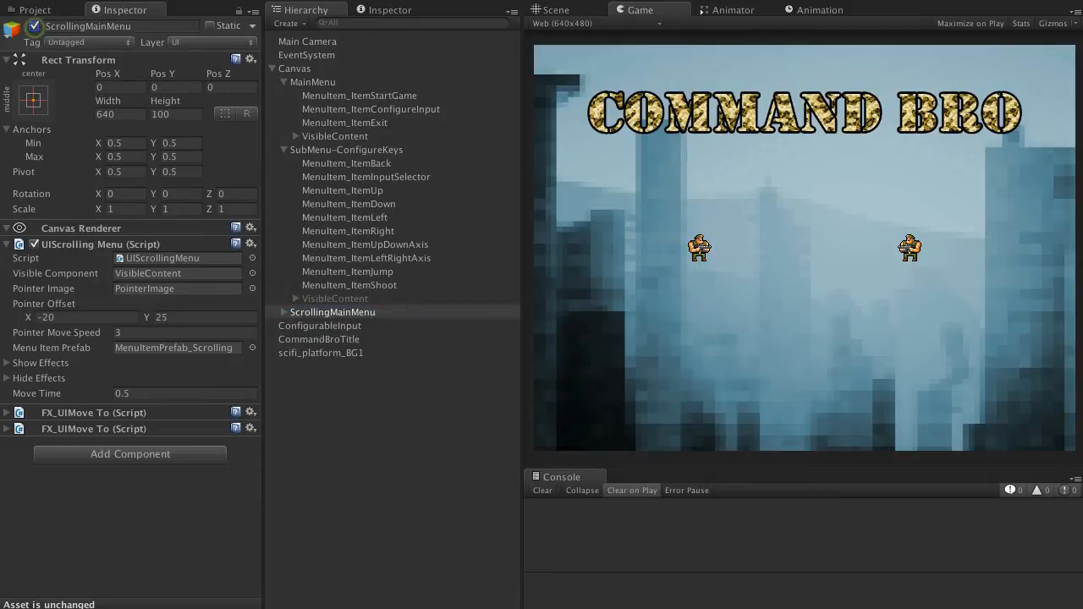
click(315, 81)
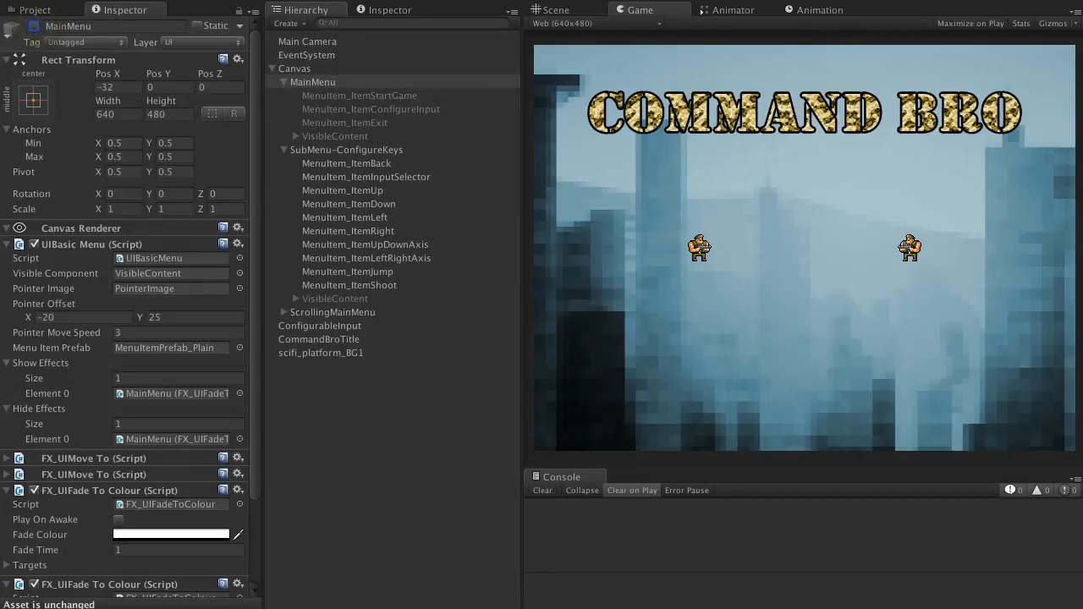
click(332, 311)
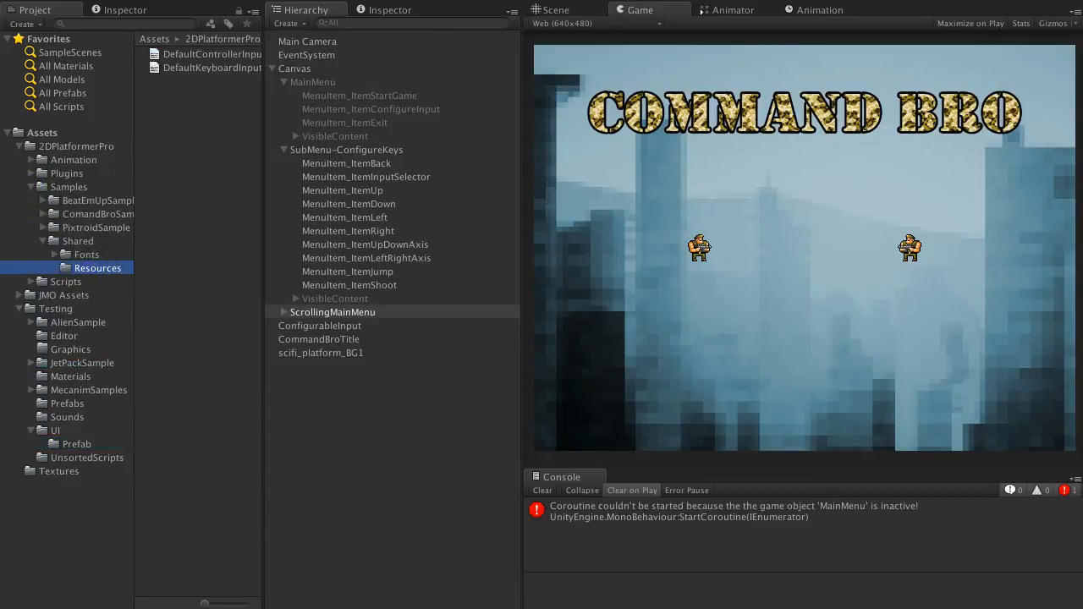
Step: Duplicate DefaultKeyboardInput as WASDKeyboardInput and open it in MonoDevelop
click(210, 68)
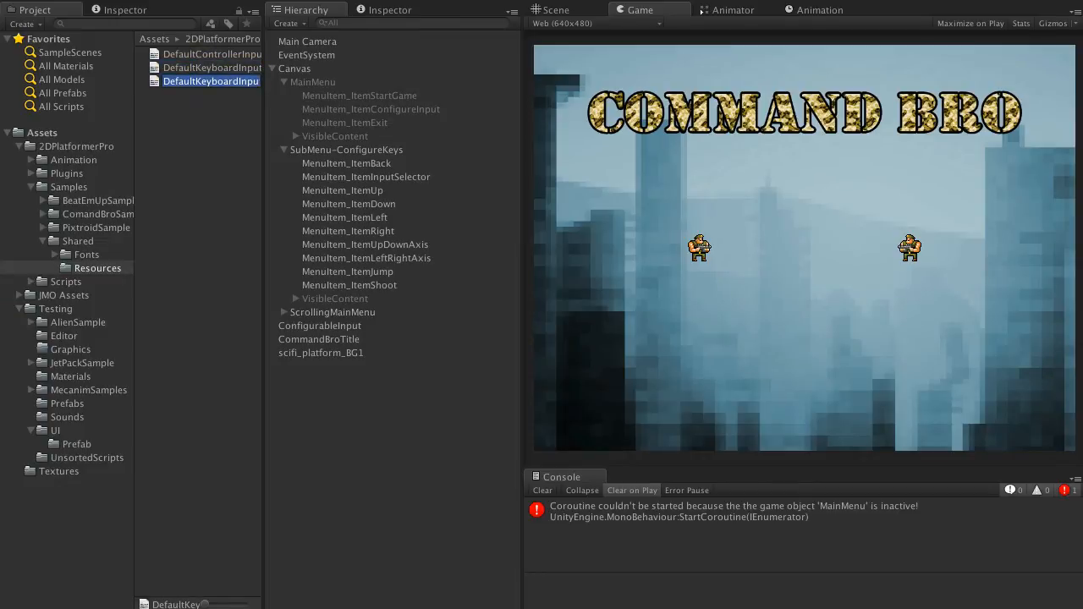
text(WASD)
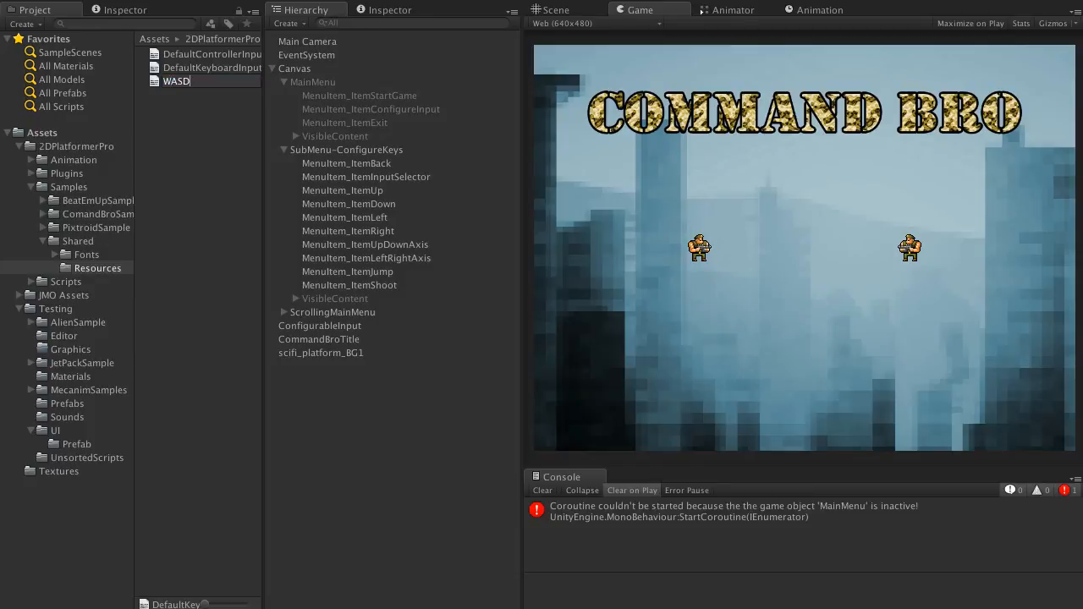
text(KeyboardInput)
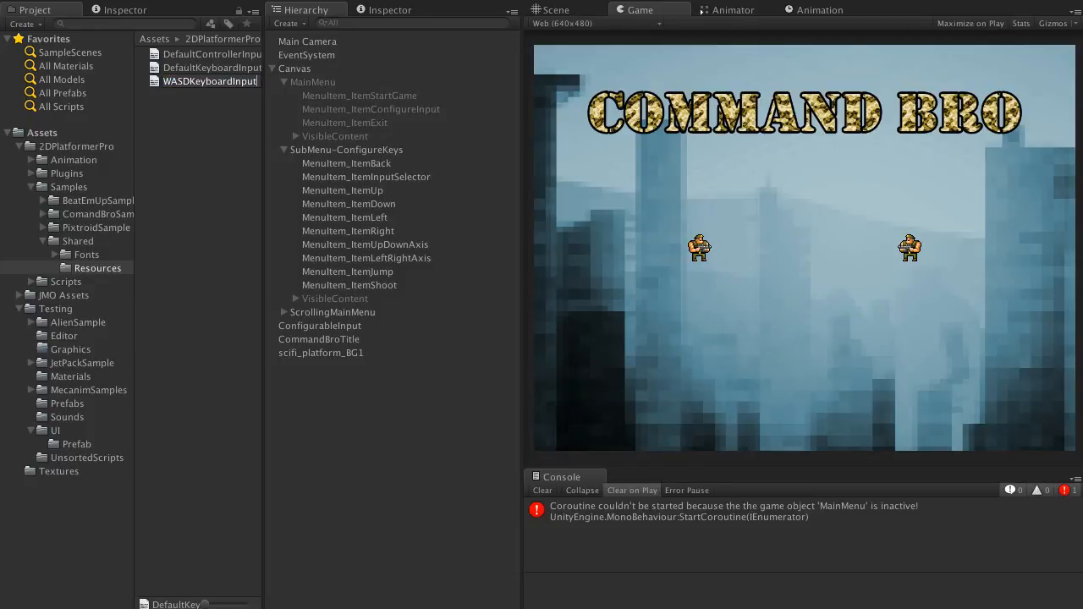
double_click(211, 67)
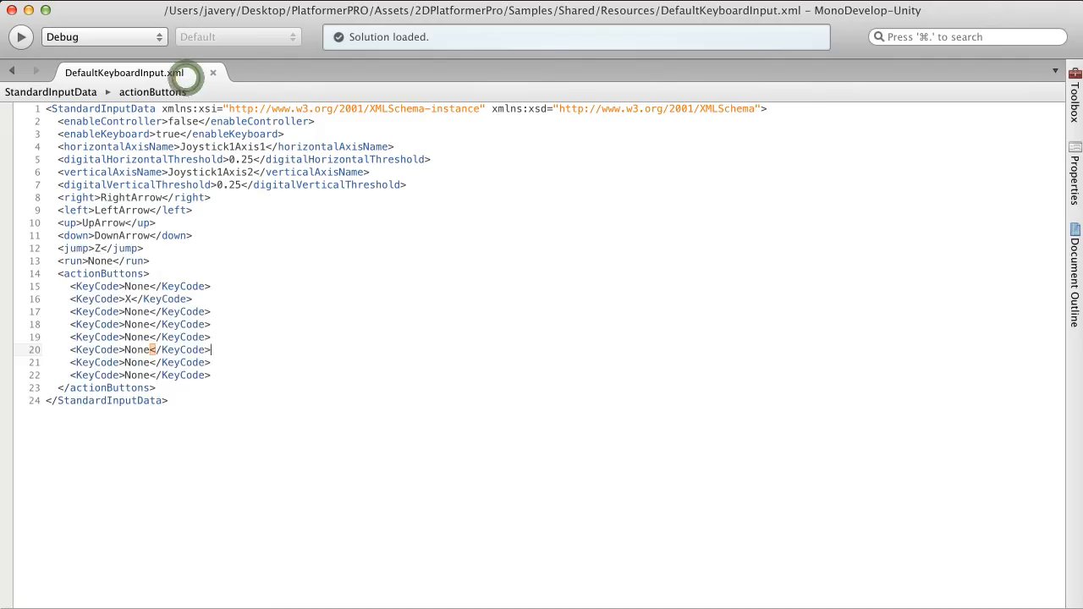
Step: Map movement to D/A/W/S, jump to RightShift and the second action to Space, and save
click(284, 73)
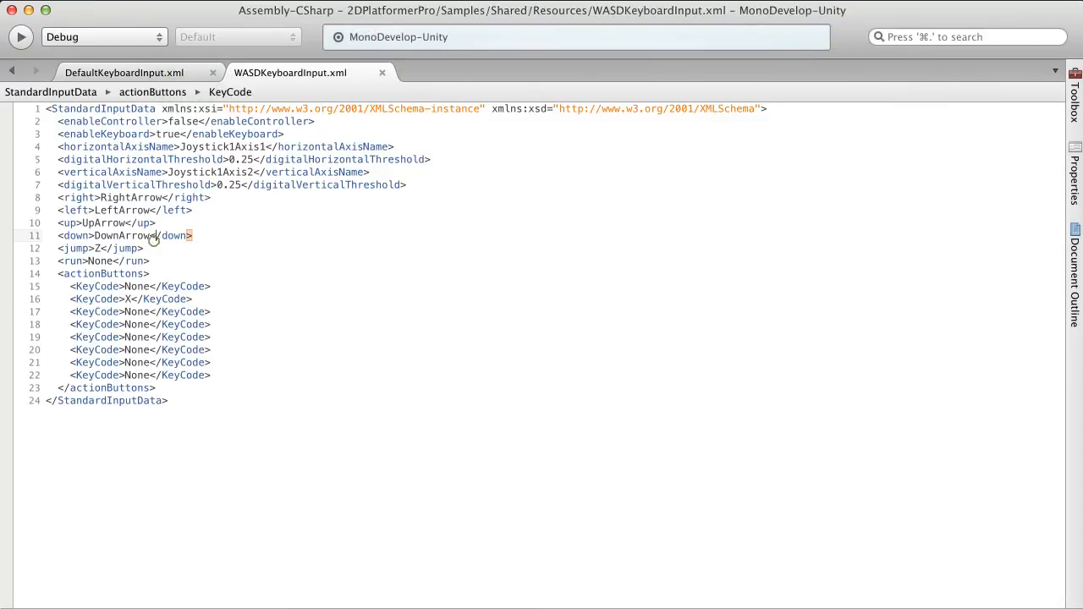
double_click(132, 196)
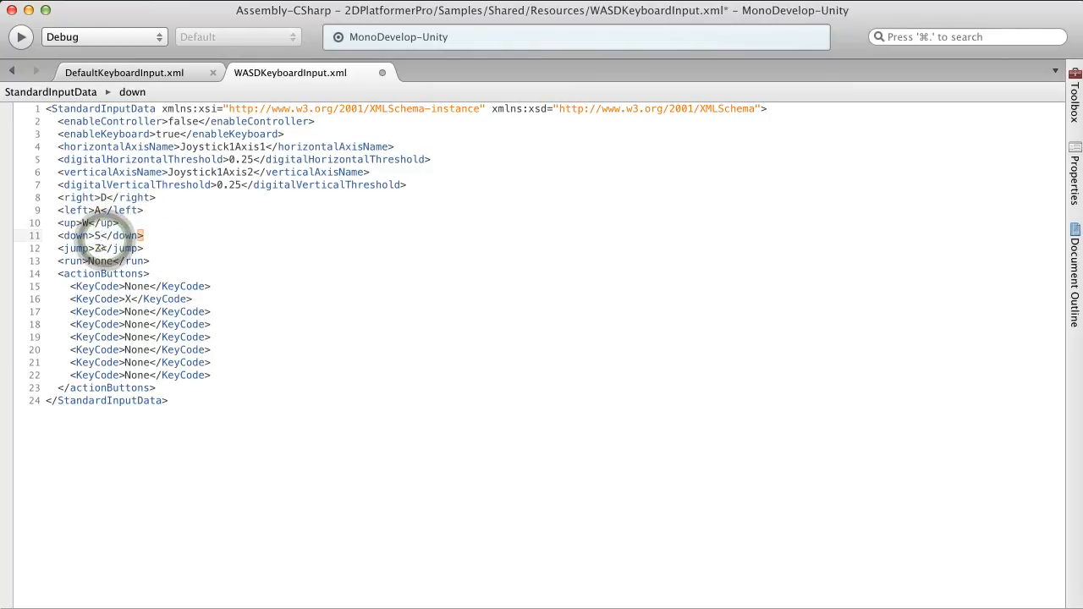
text(RightShift)
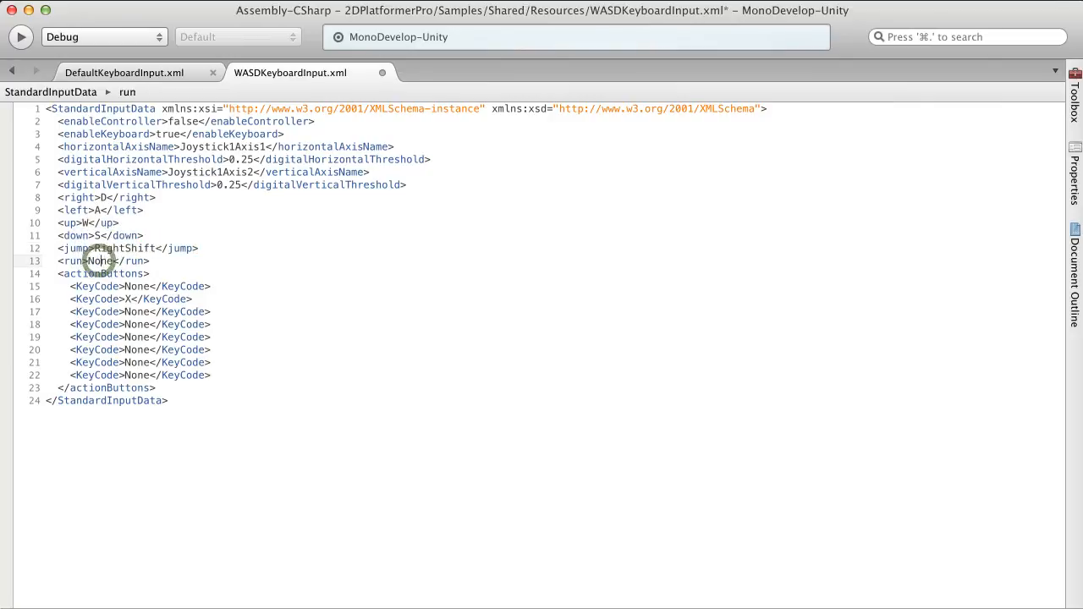
text(Space)
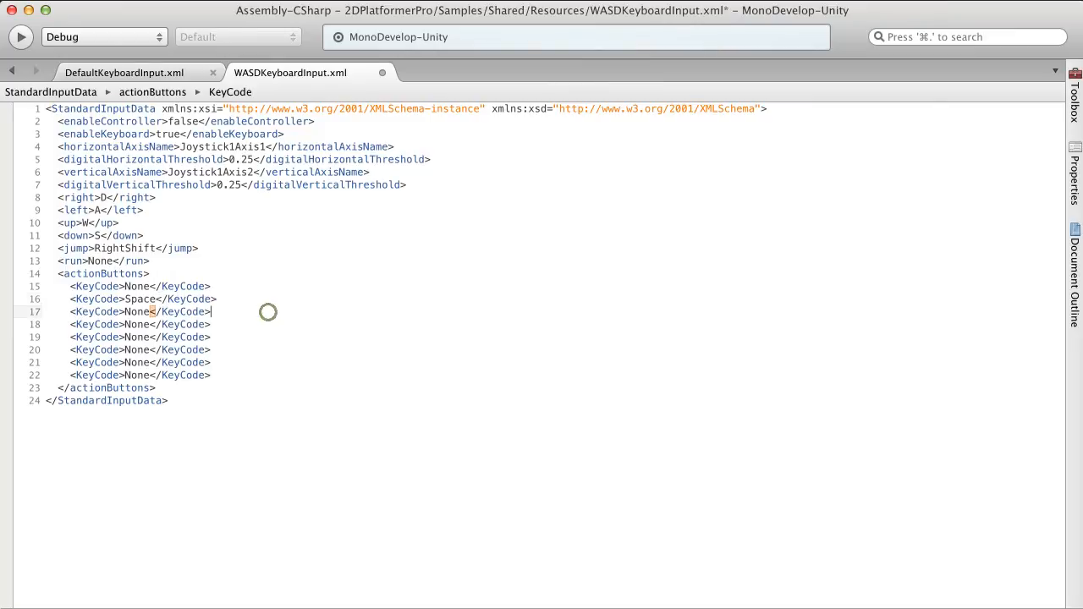
key(cmd+s)
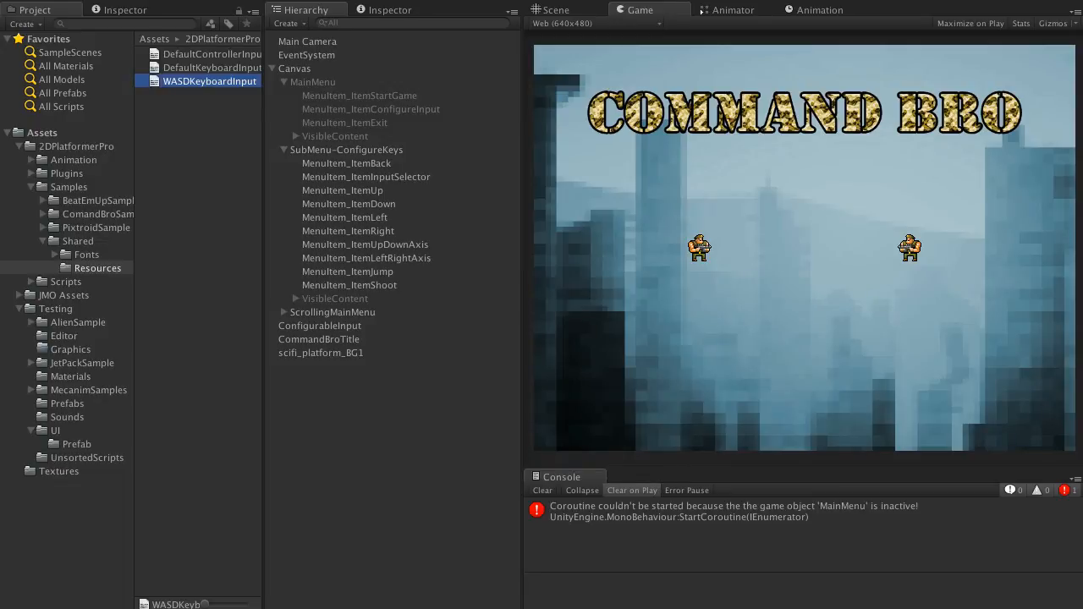
Step: Select MenuItem_ItemInputSelector and expand its second Inputs entry in the Inspector
click(365, 176)
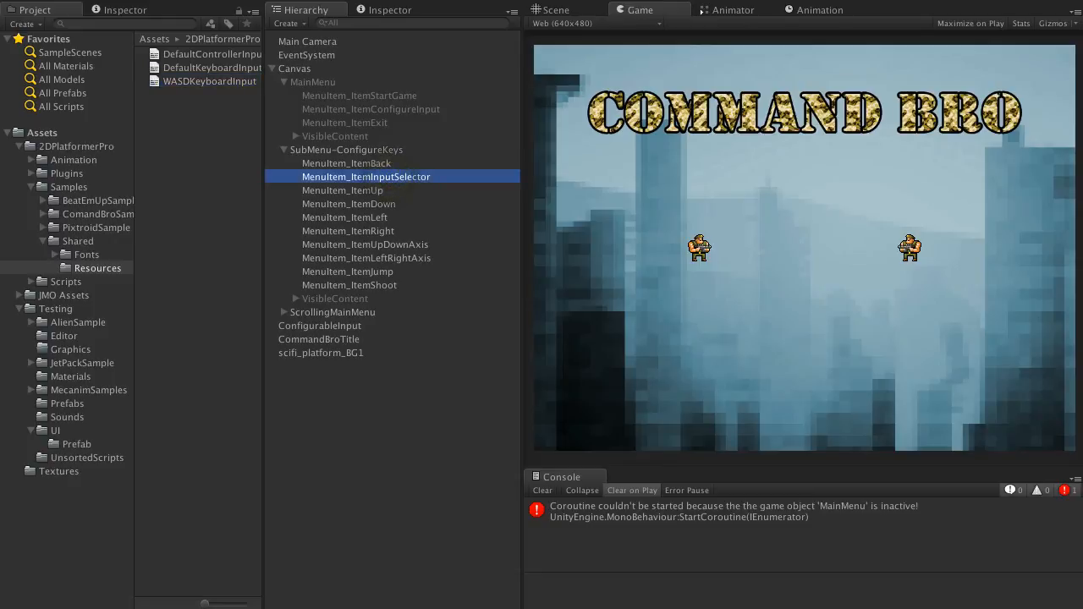
click(365, 176)
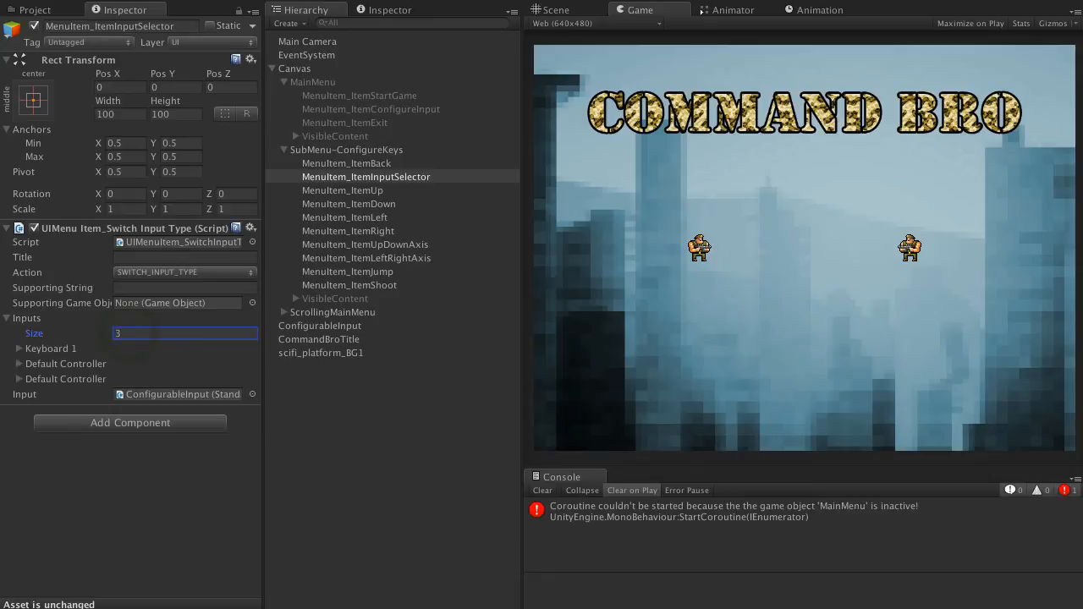
click(19, 362)
text(Keyboard 2)
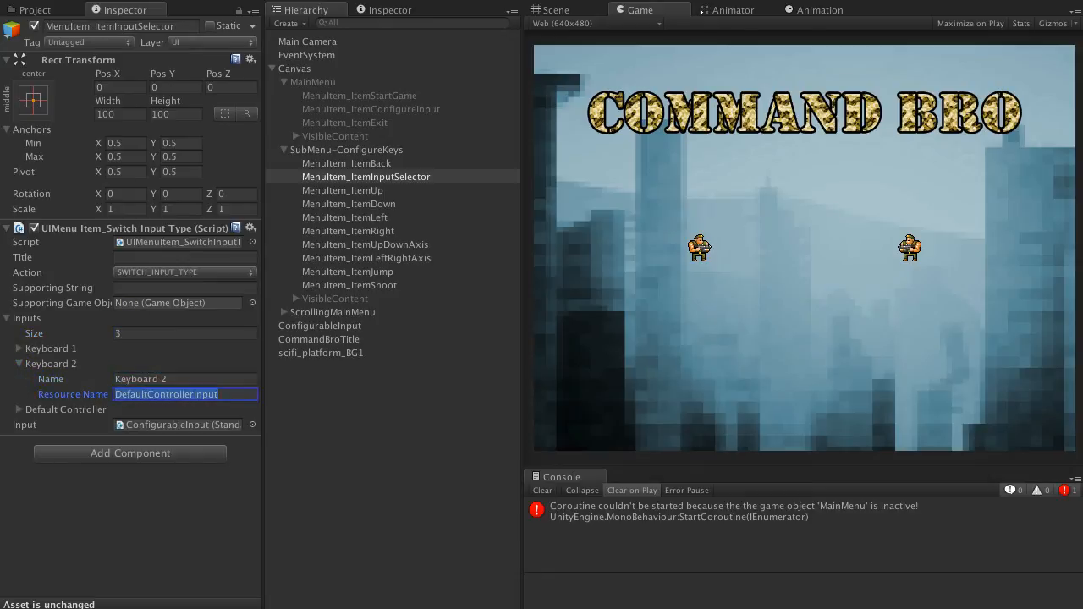
Step: Name the new input 'Keyboard 2' with a WASD keyboard resource name, then check the WASDKeyboardInput file's exact name
text(WASD)
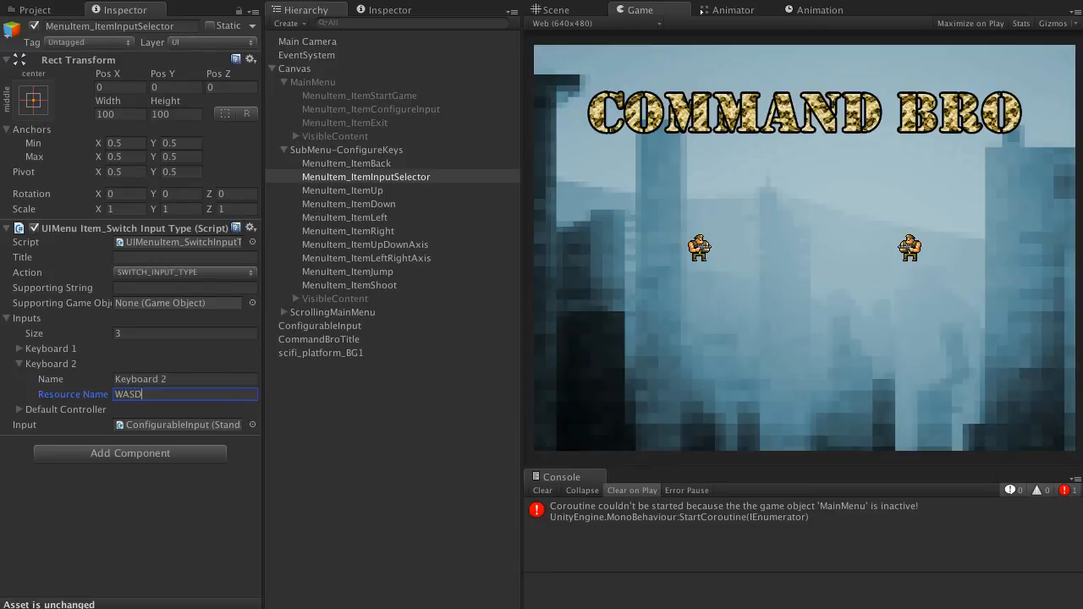
text(K)
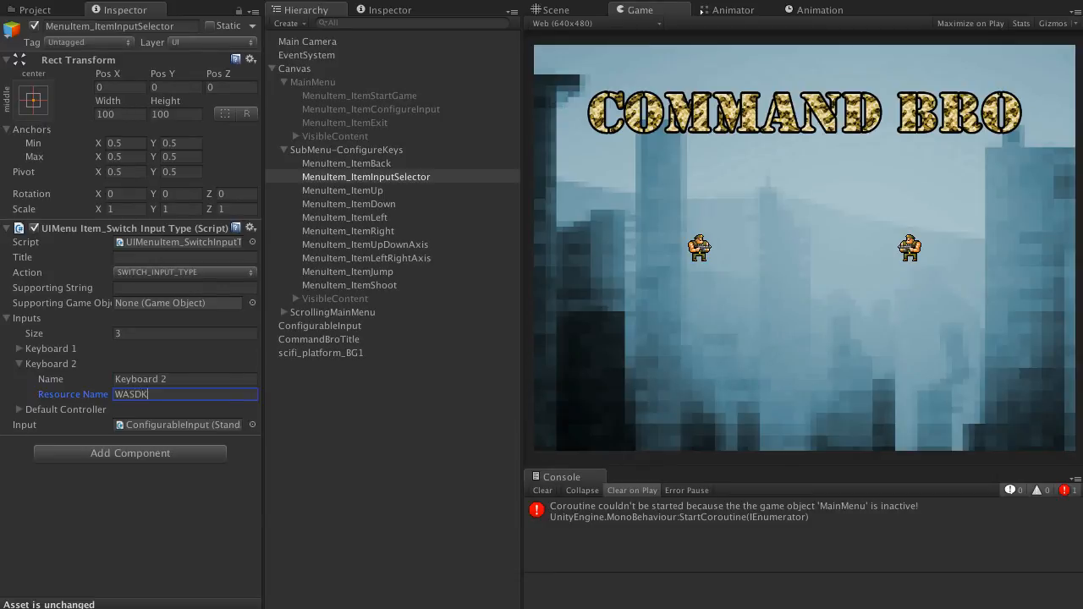
text(eyboard)
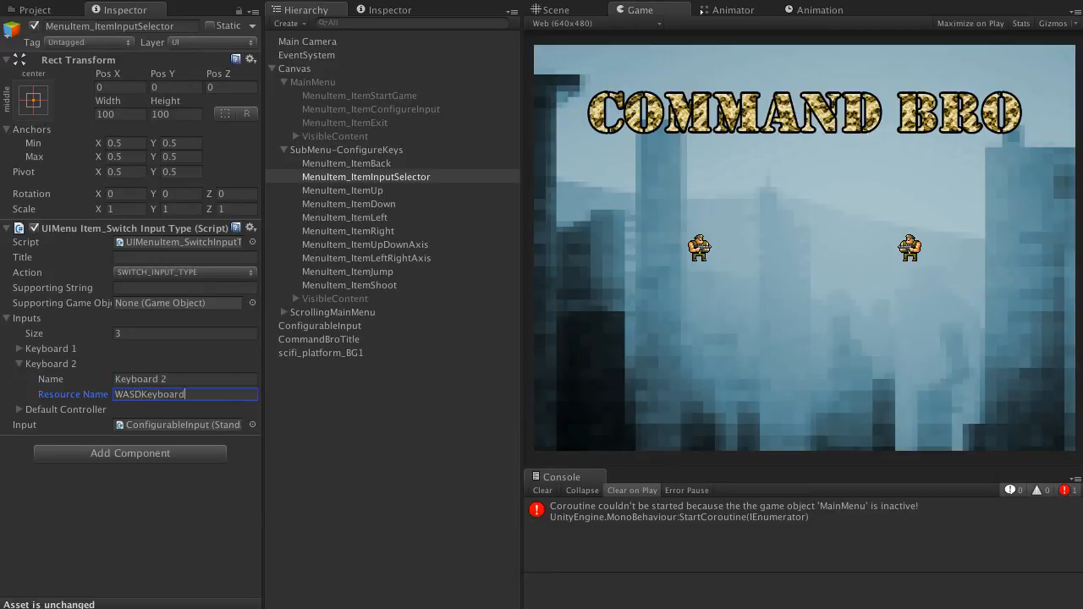
text(Confi)
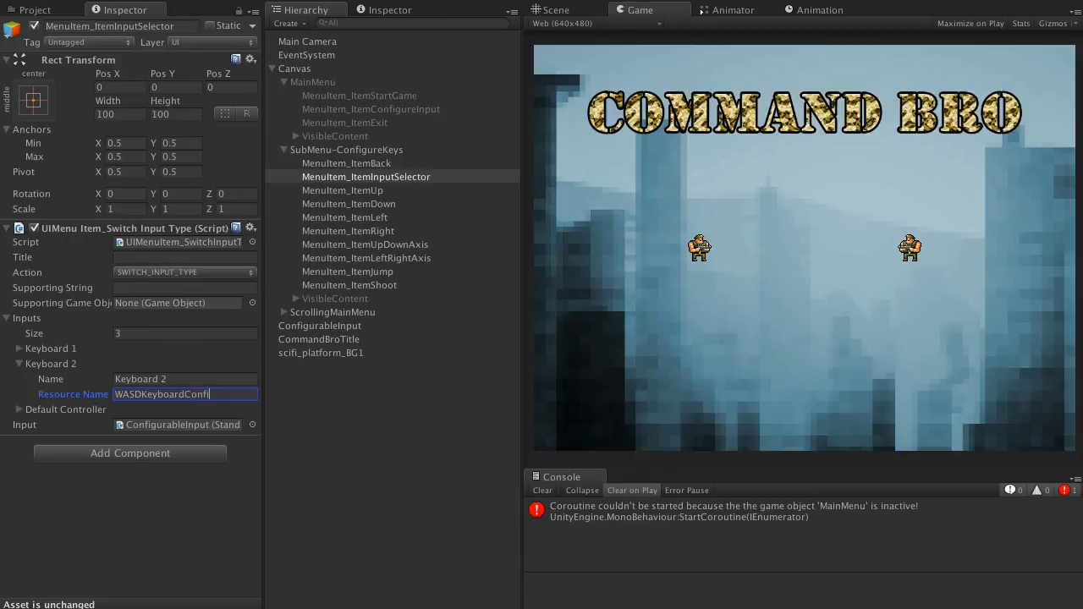
text(iration)
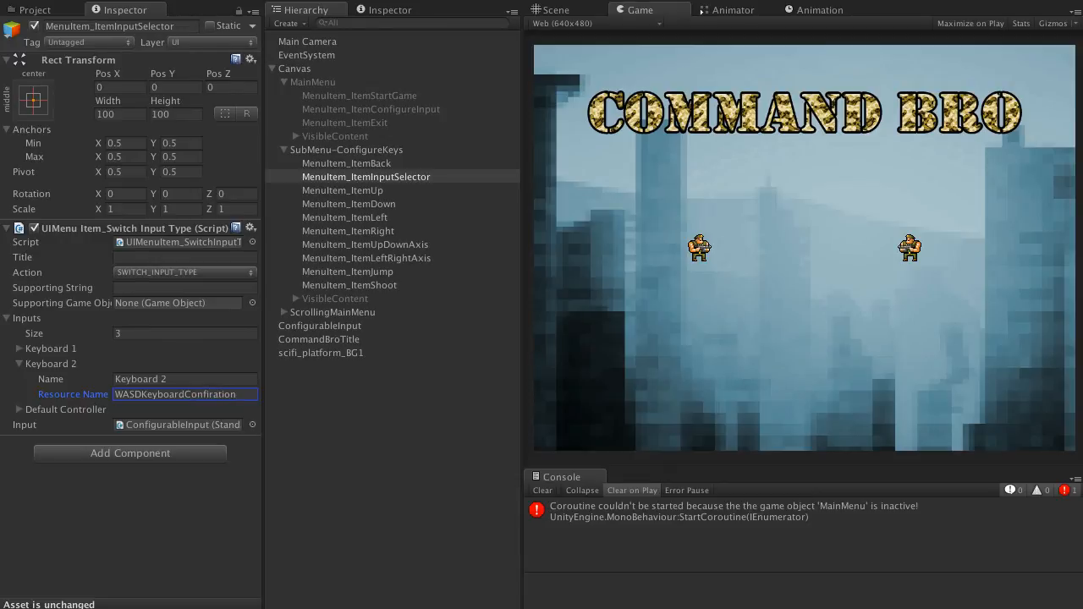
click(365, 176)
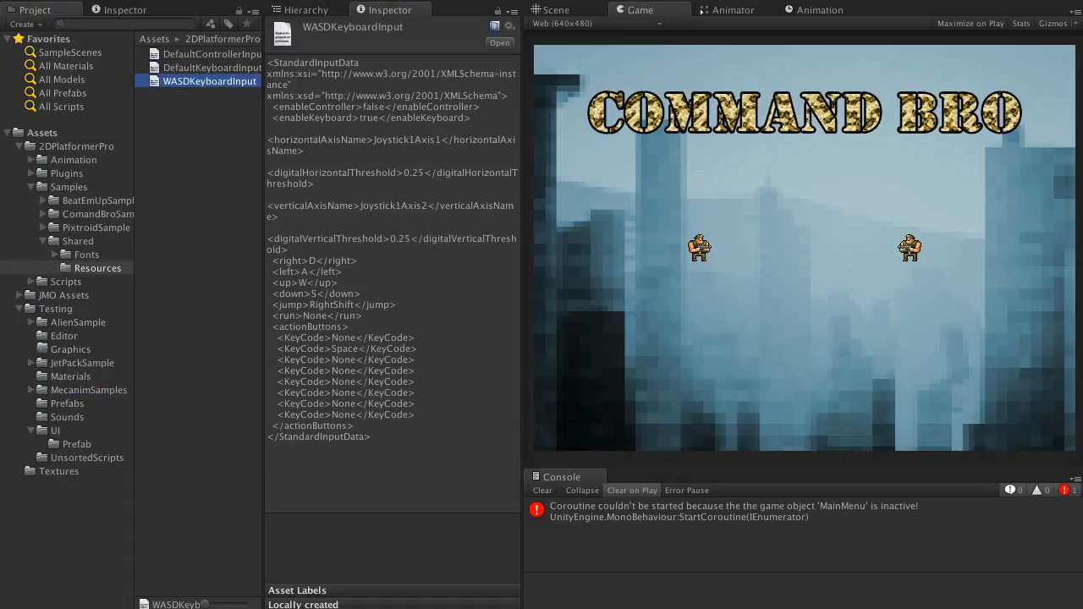
Step: Set Keyboard 2's Resource Name to WASDKeyboardInput, run the game and enter Configure Input
click(306, 10)
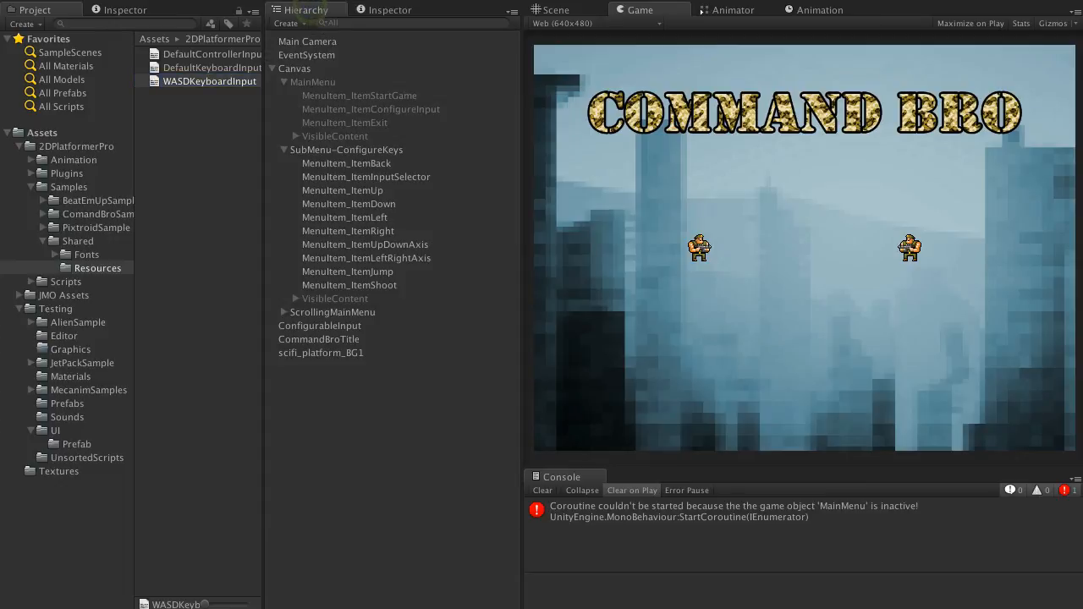
click(366, 178)
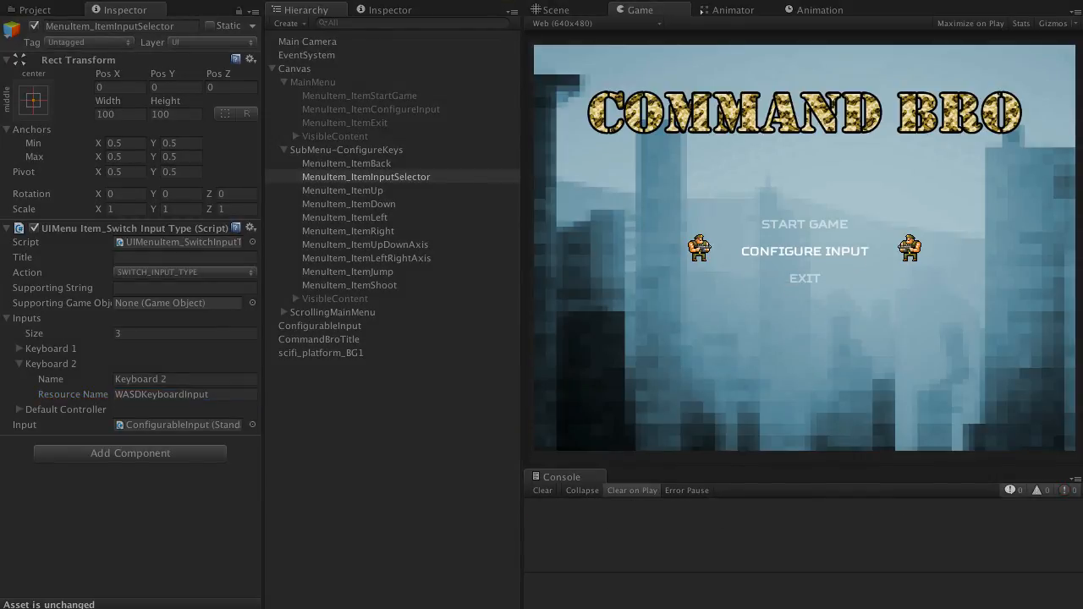
click(804, 250)
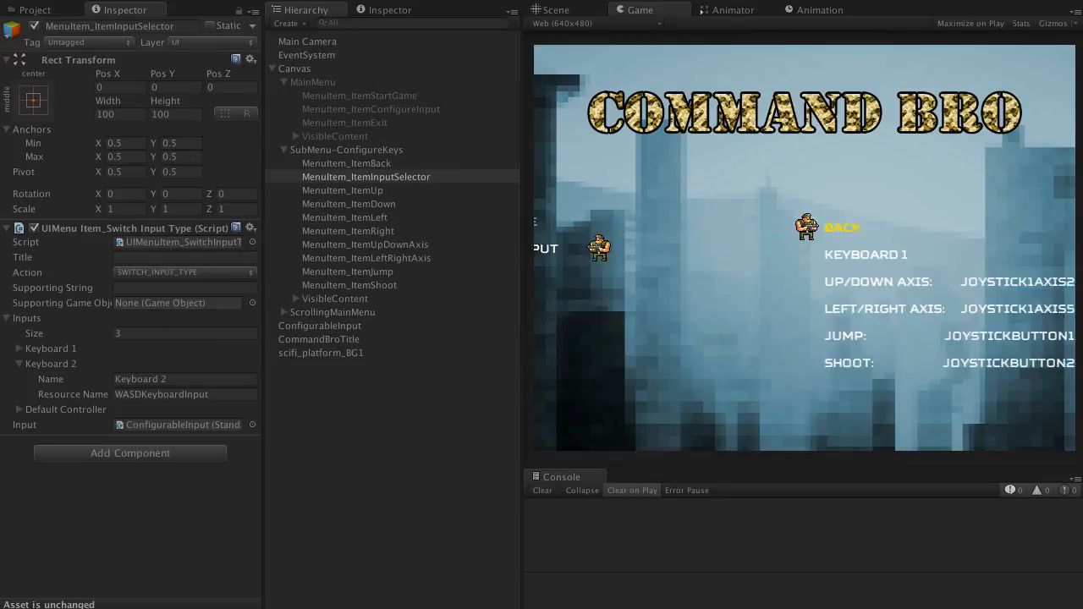